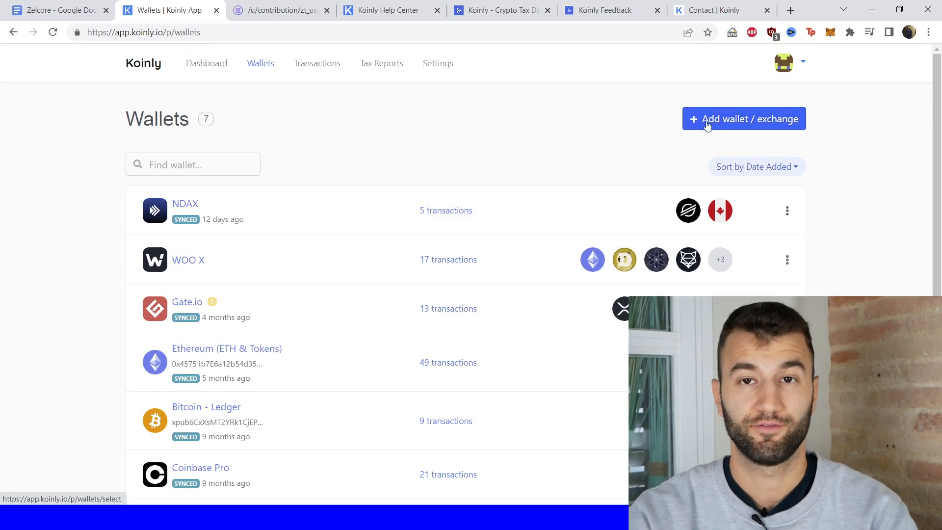
Add a new wallet, search 'zel' and choose ZelCore Wallet from the results
click(744, 118)
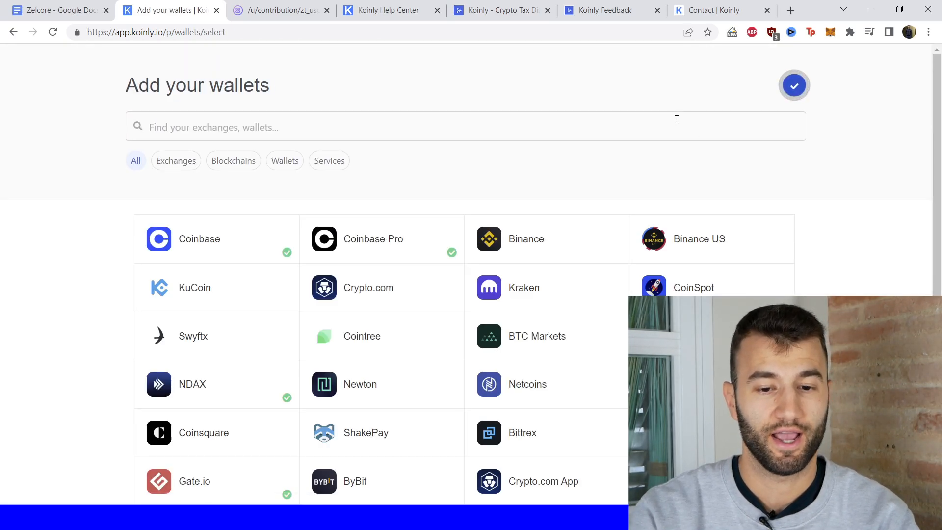
text(zlec)
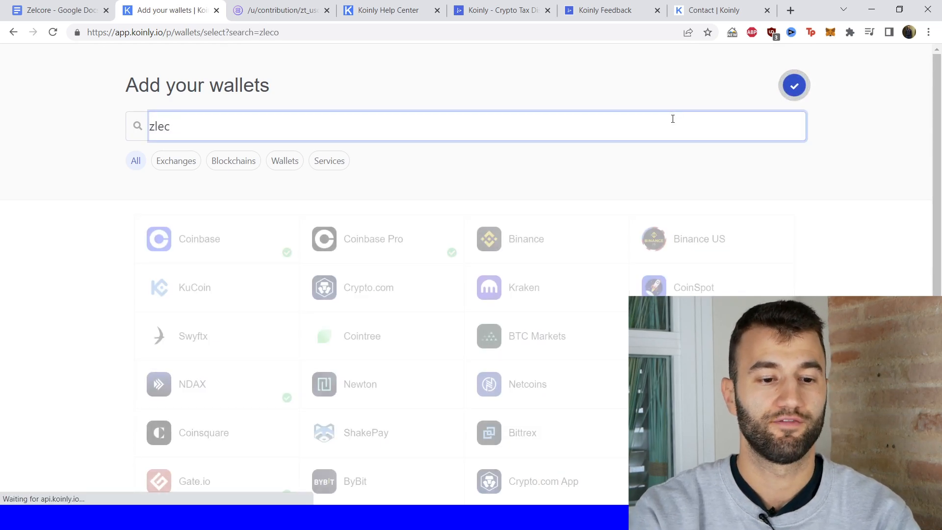
key(Backspace)
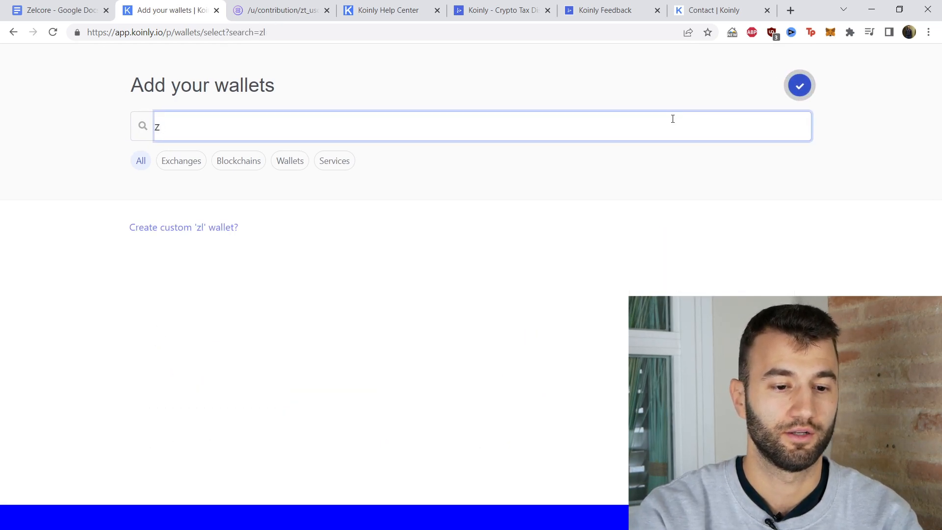
text(el)
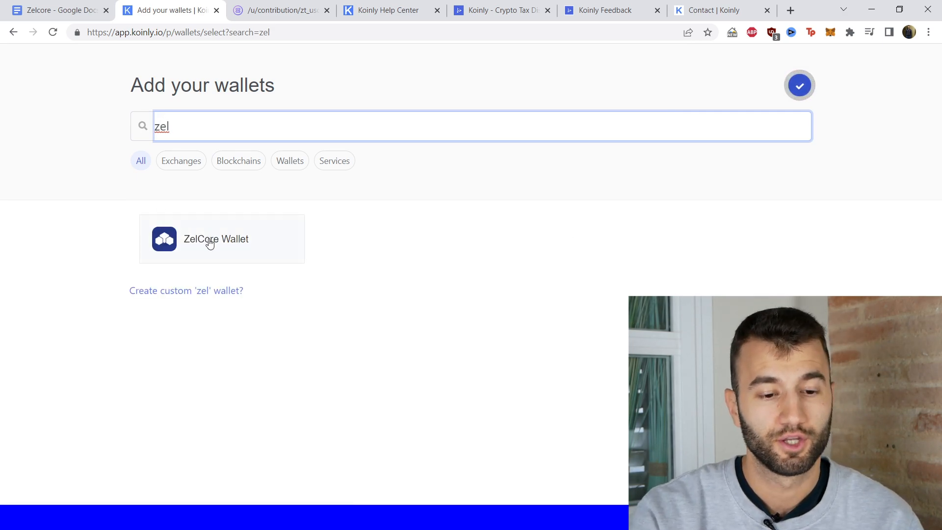
click(216, 239)
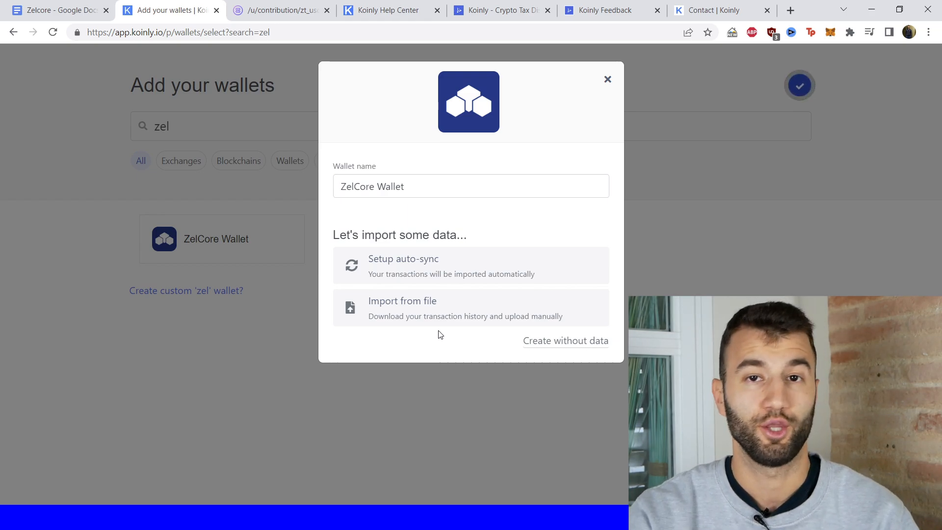
mouse_move(414, 289)
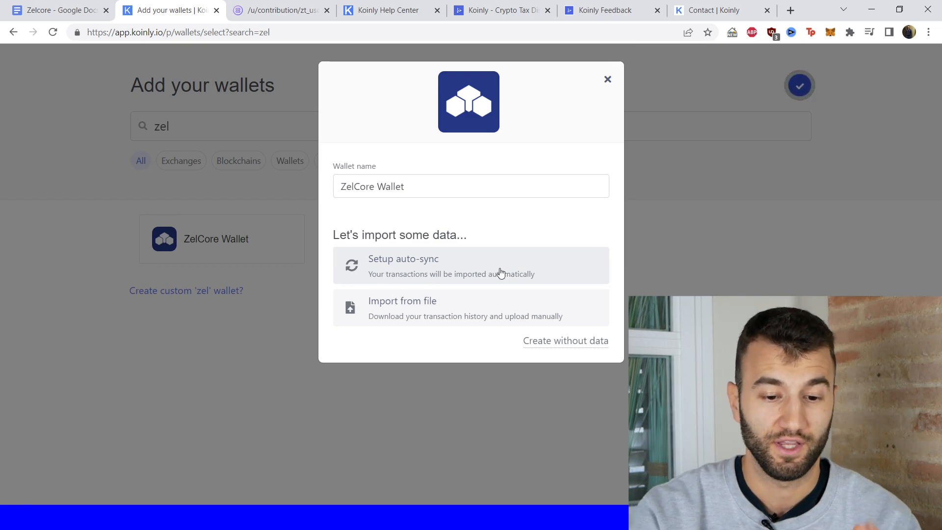
Choose Setup auto-sync, proceed to Connect Blockchains and pick Ethereum
click(403, 265)
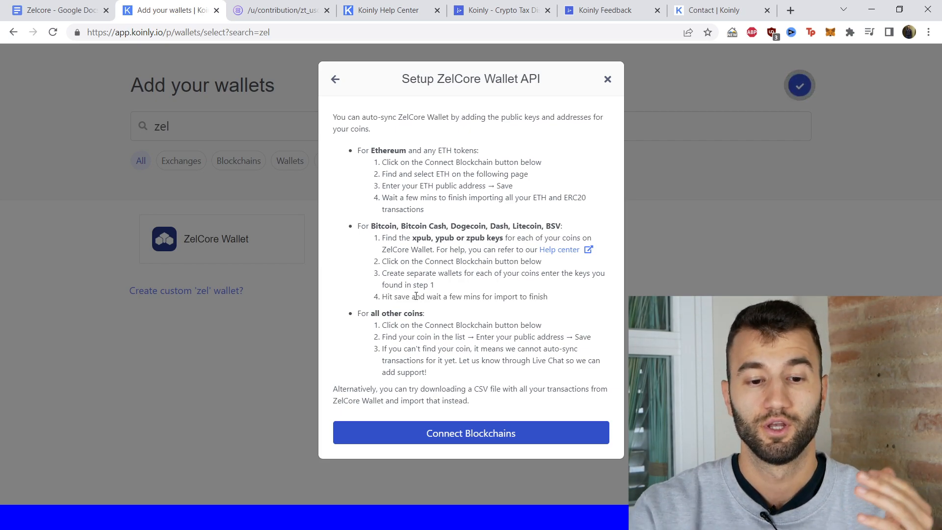
mouse_move(463, 451)
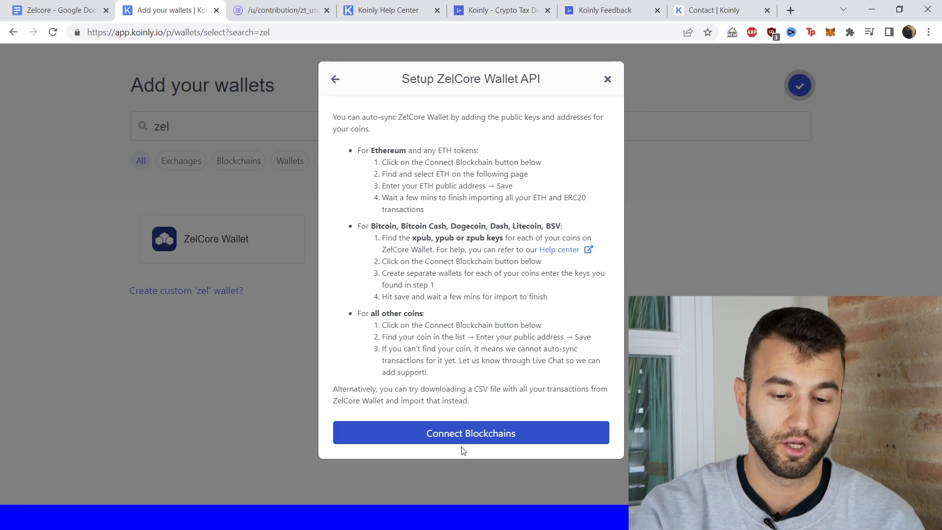
click(471, 433)
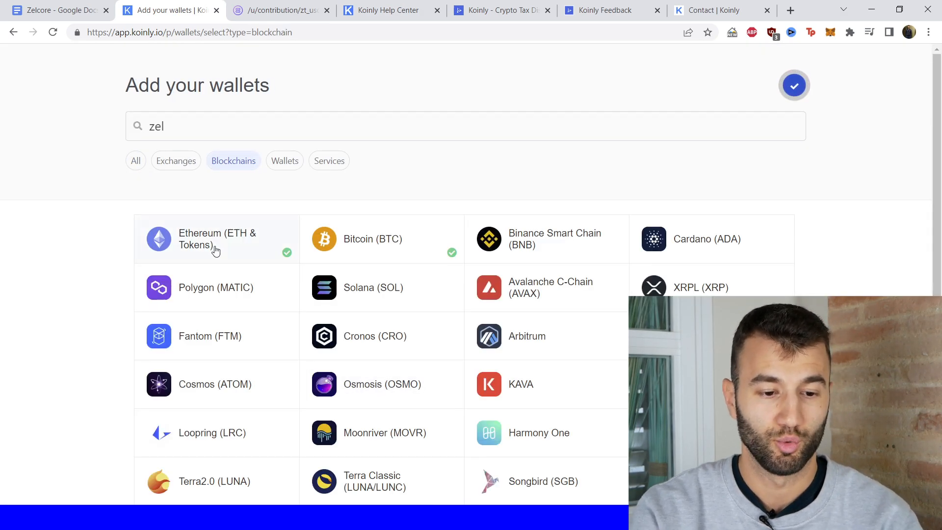
click(216, 239)
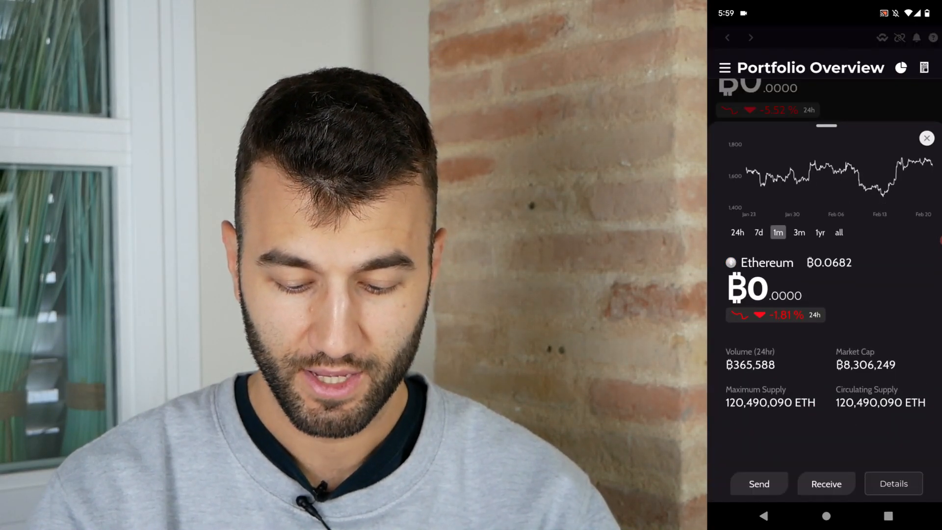
Show the Ethereum receiving address for the Payments wallet via Receive and Continue
click(827, 484)
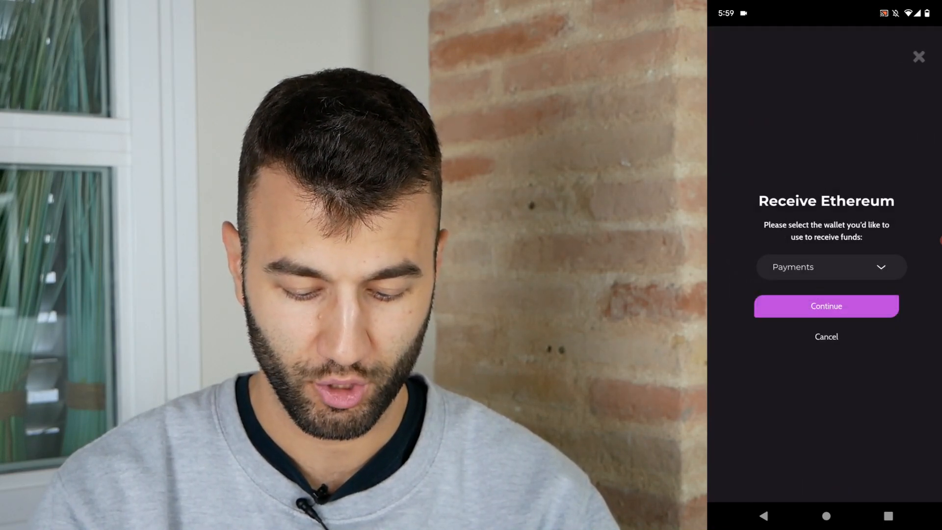
click(826, 306)
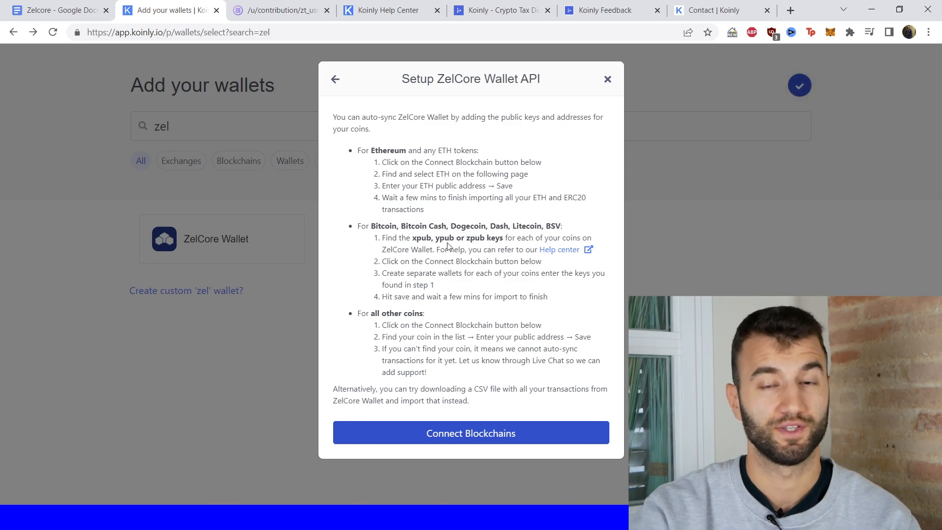
mouse_move(387, 300)
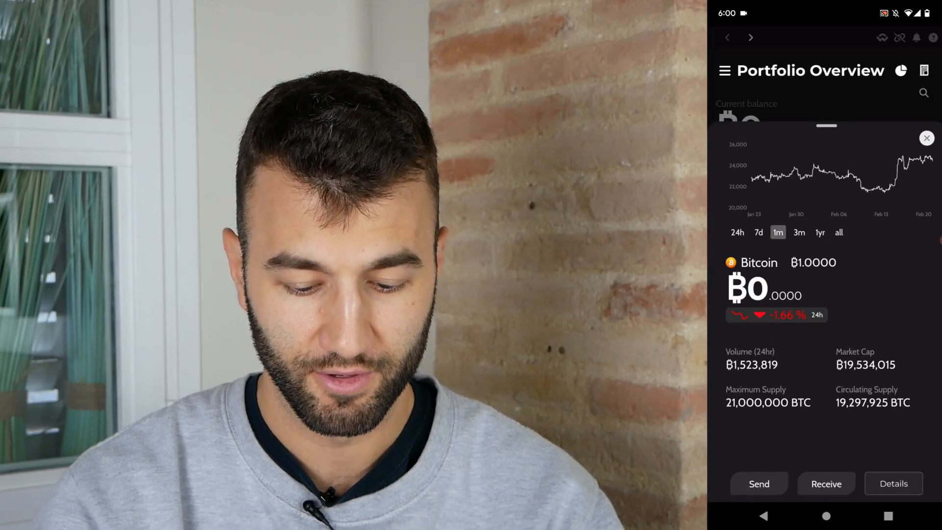
Show the Bitcoin receiving address for the Payments wallet via Receive and Continue
click(826, 484)
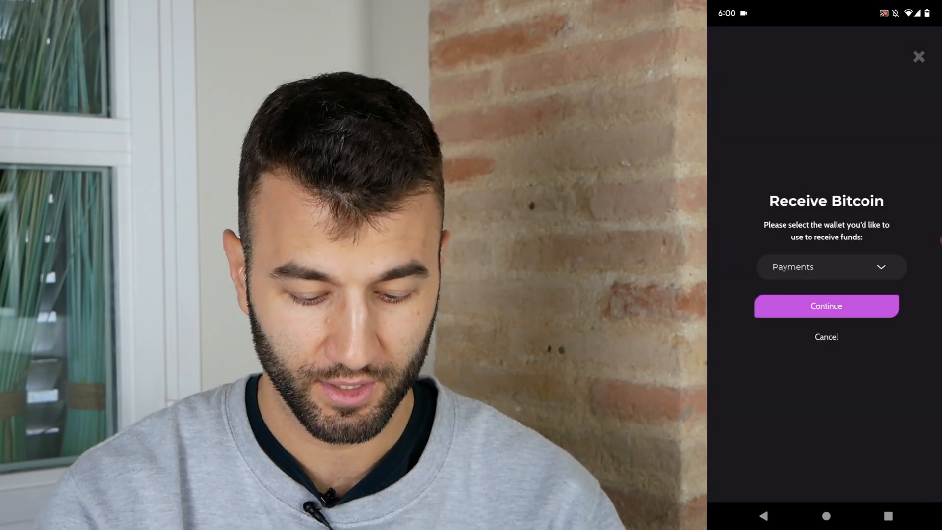
click(827, 306)
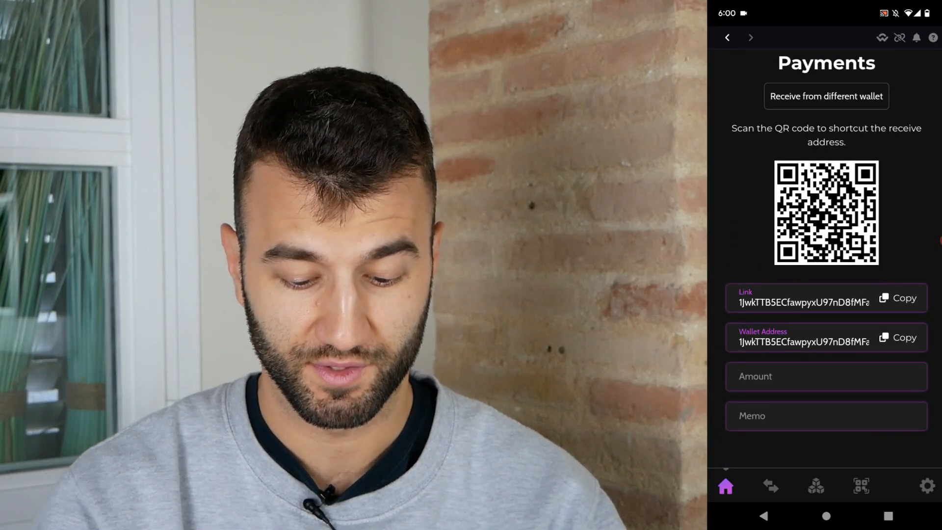
scroll(down, 3)
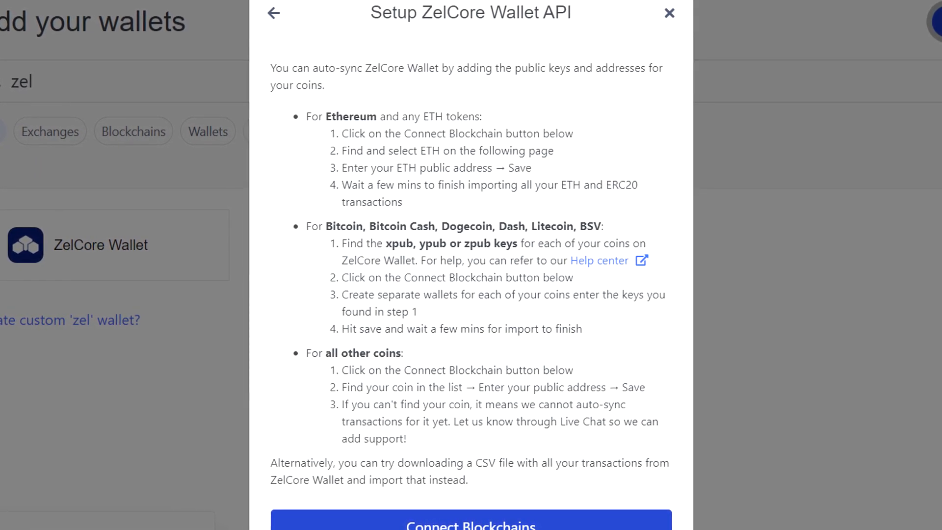
scroll(down, 3)
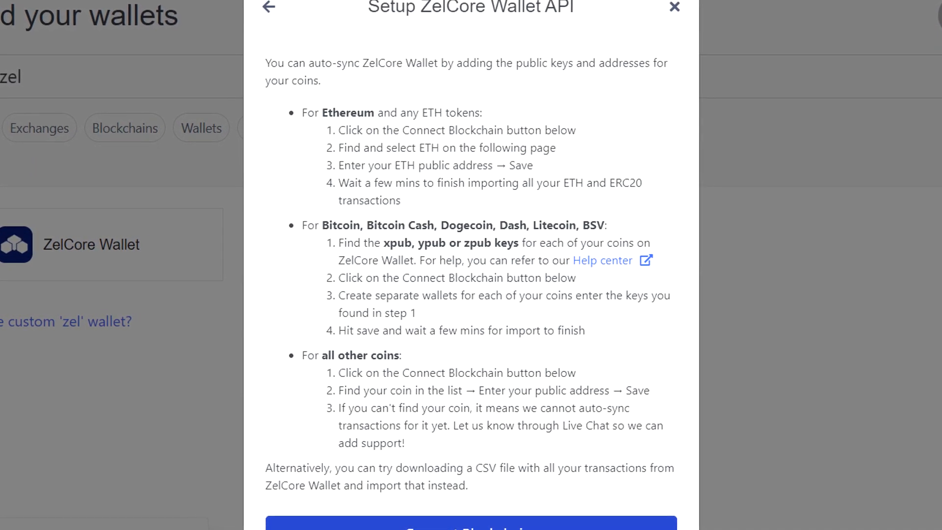
scroll(down, 3)
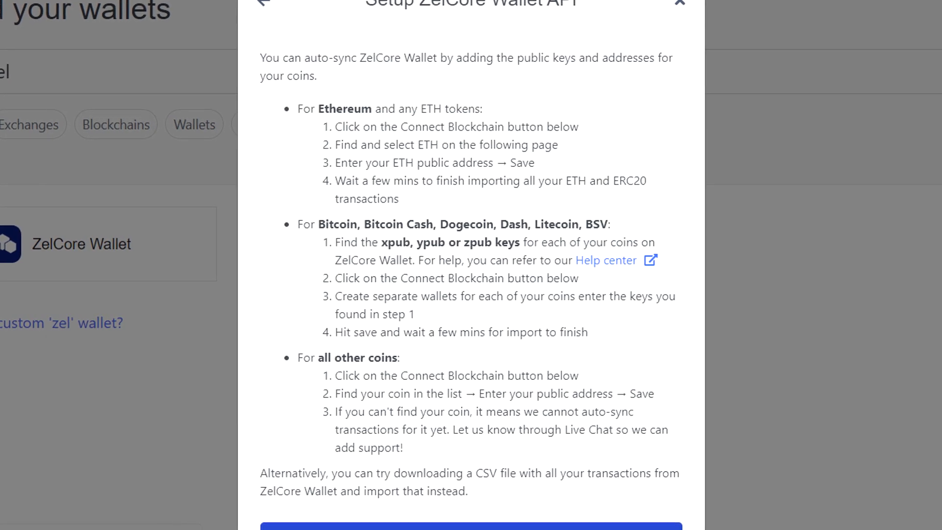
scroll(down, 3)
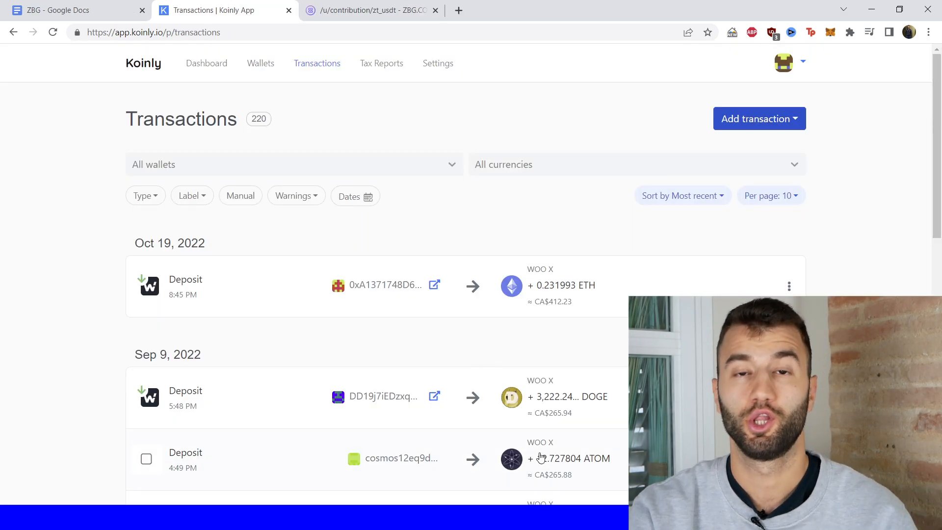
scroll(down, 3)
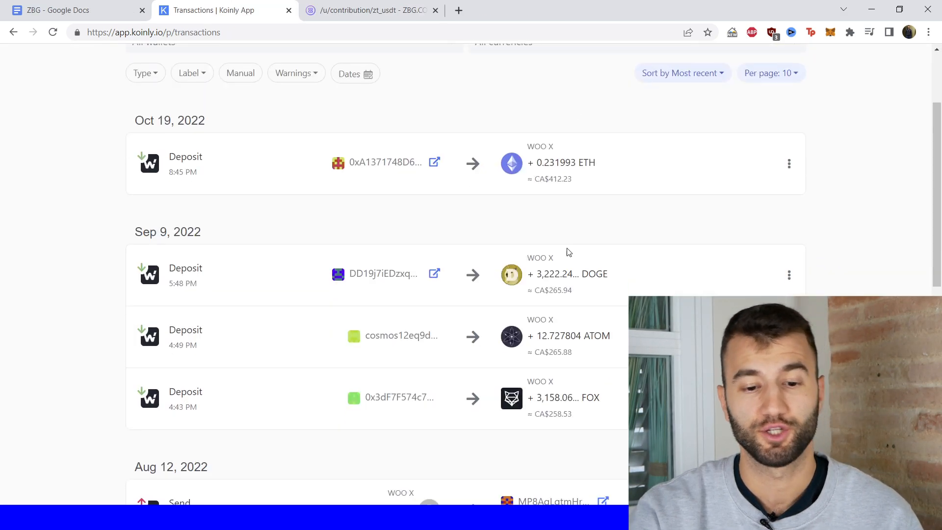
scroll(down, 3)
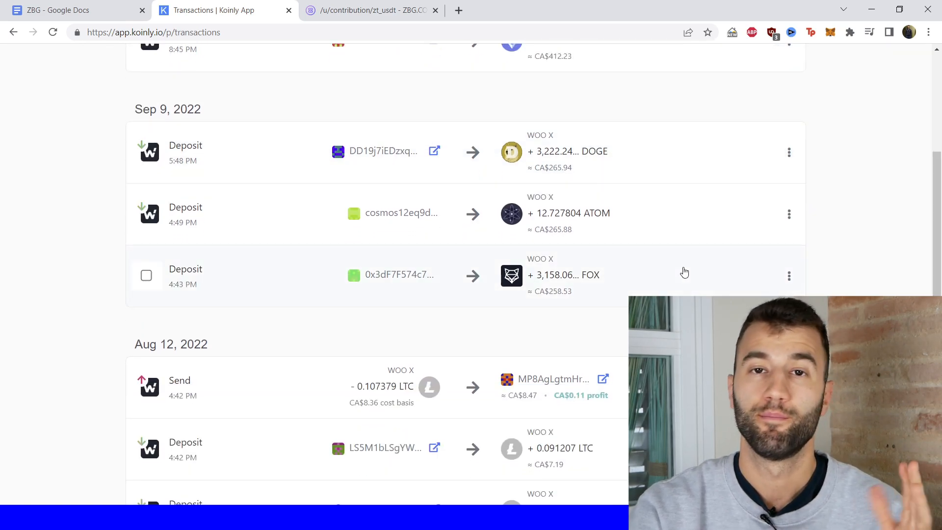
scroll(down, 3)
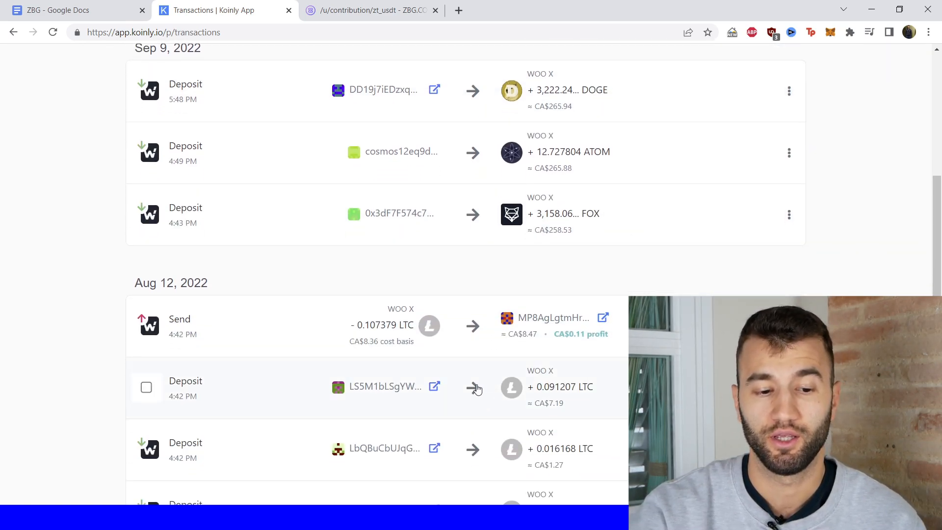
scroll(down, 3)
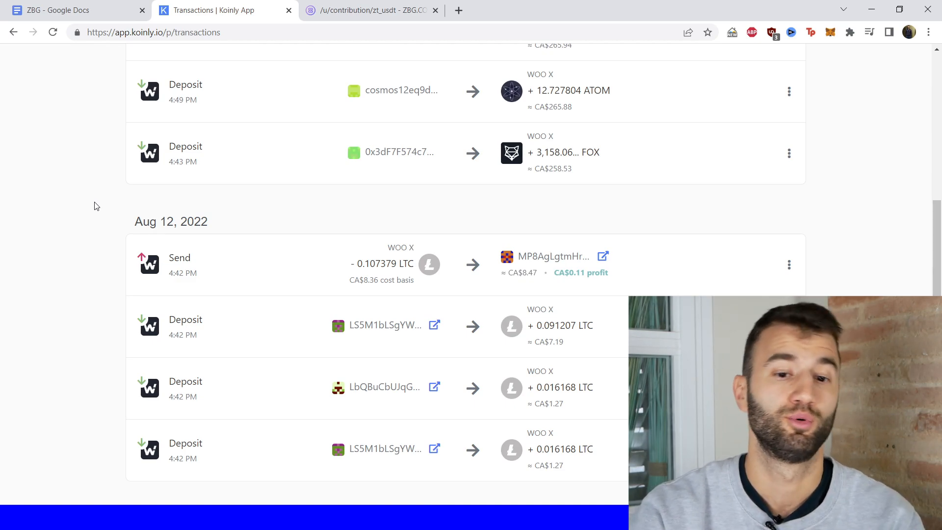
click(381, 64)
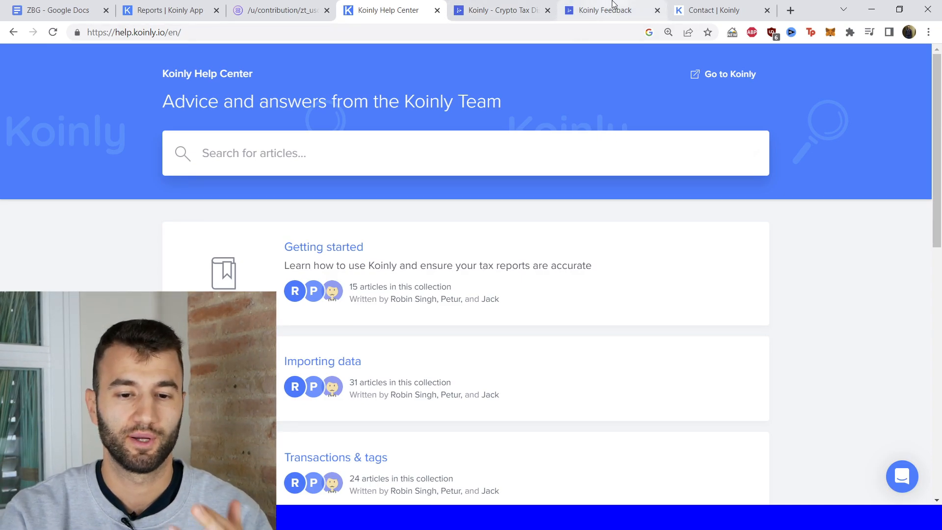
Visit the Discuss forum and Feedback board tabs, ending on the Contact Koinly page
click(504, 10)
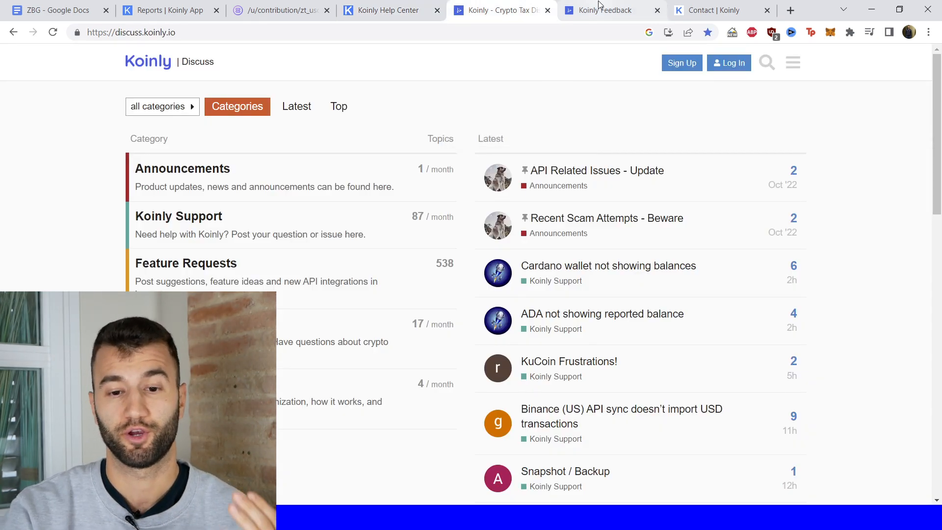
click(606, 10)
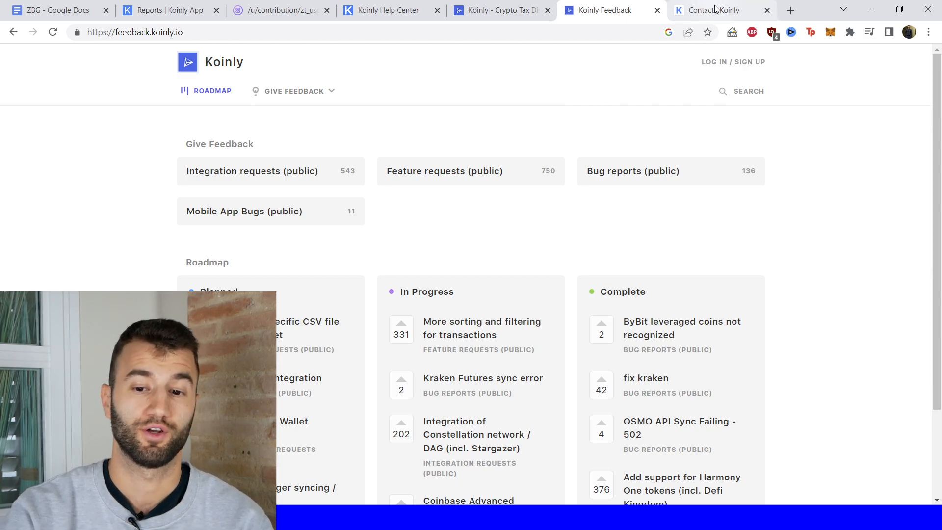
click(714, 10)
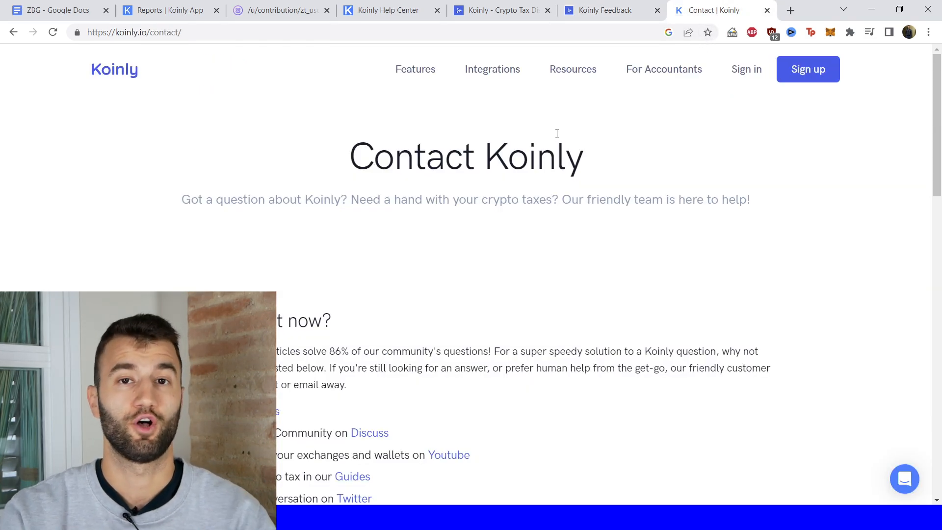